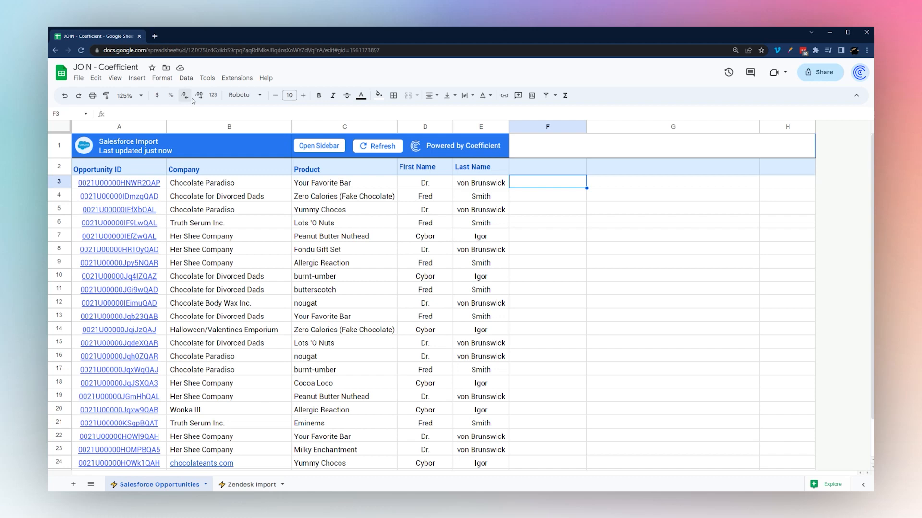
- Try a sample JOIN in F3 combining literal "First" and "Last" with a space separator
left_click(238, 77)
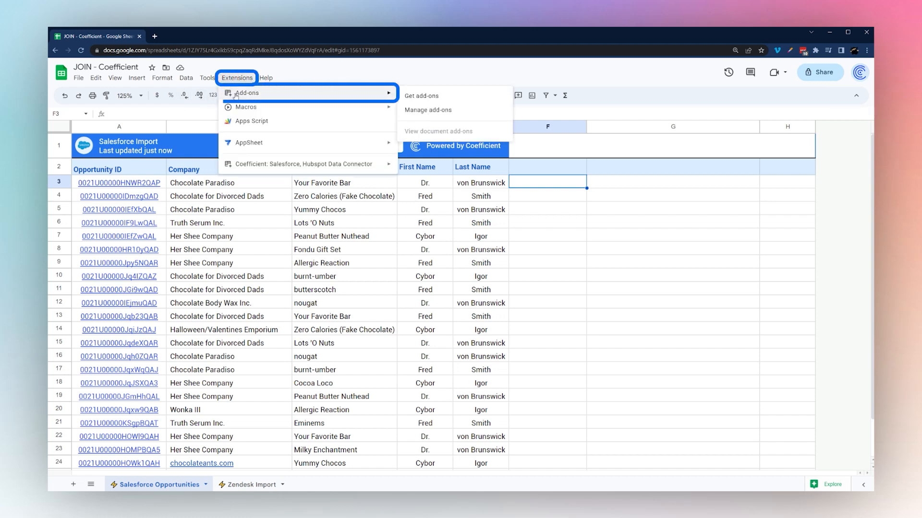
mouse_move(308, 165)
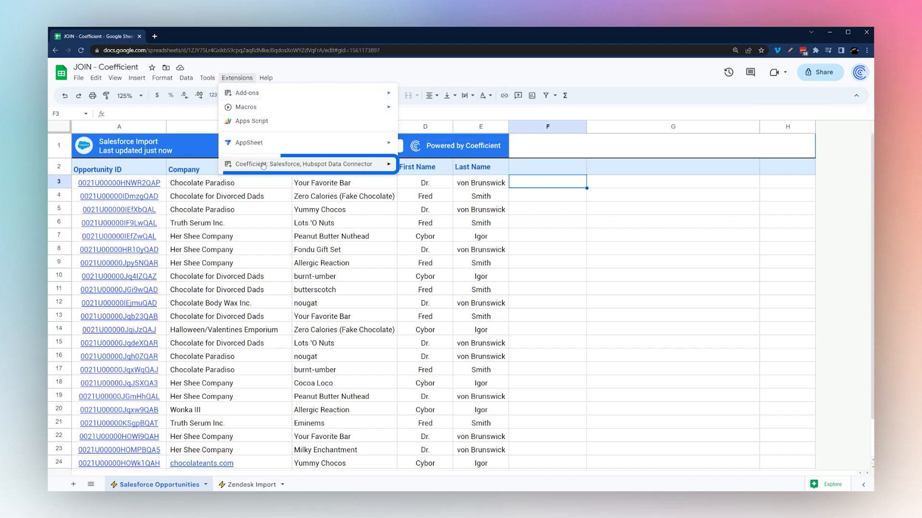
mouse_move(305, 164)
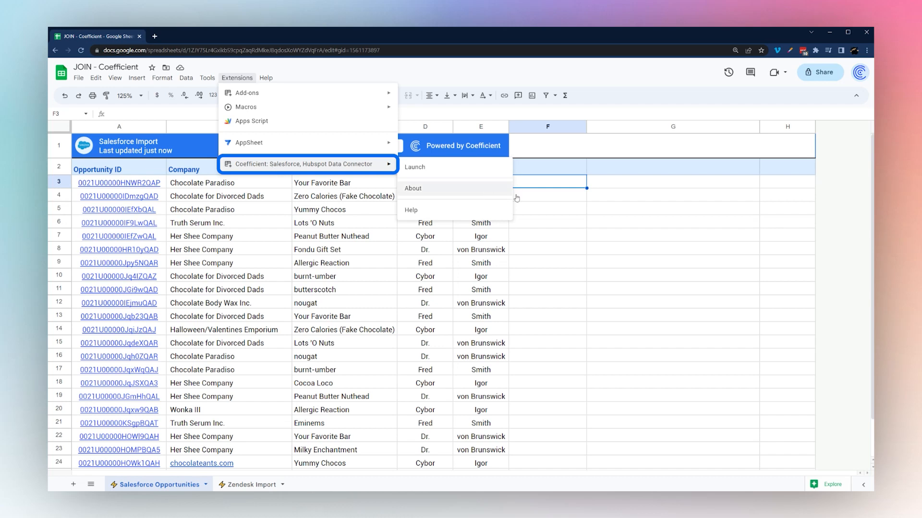
left_click(546, 209)
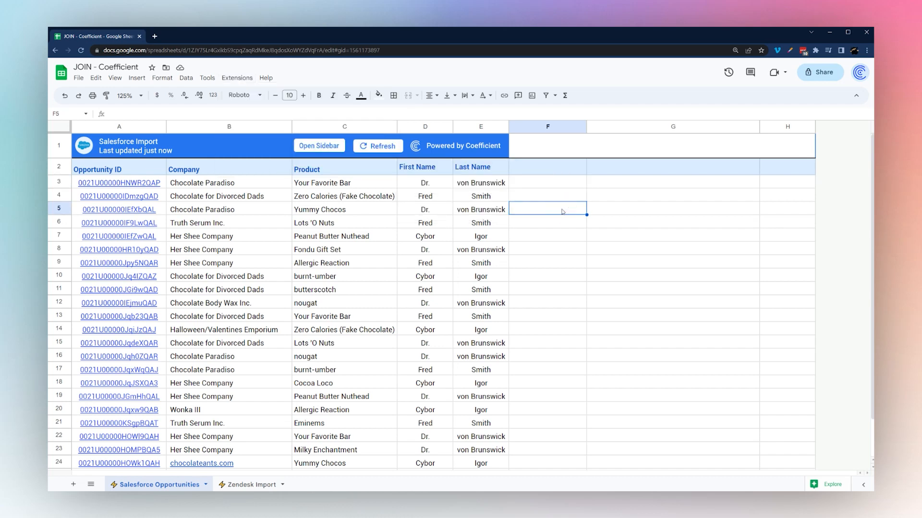
mouse_move(507, 189)
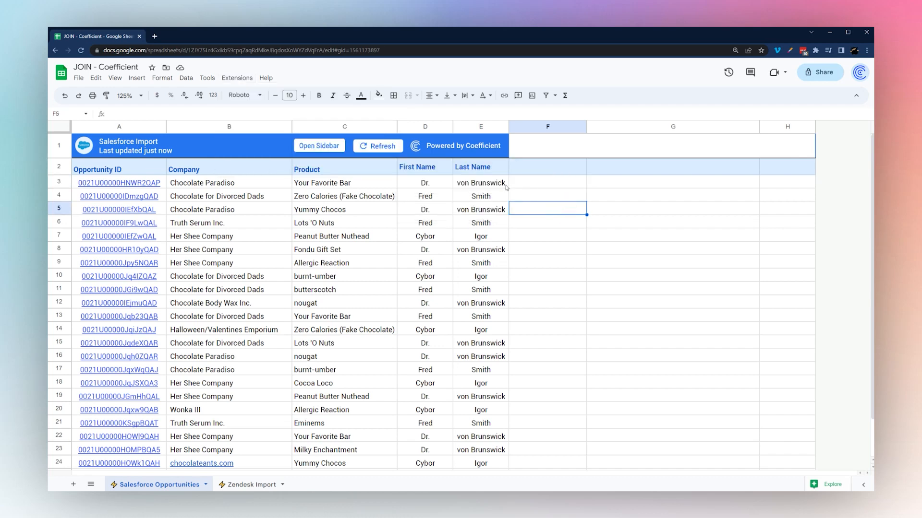
left_click(547, 182)
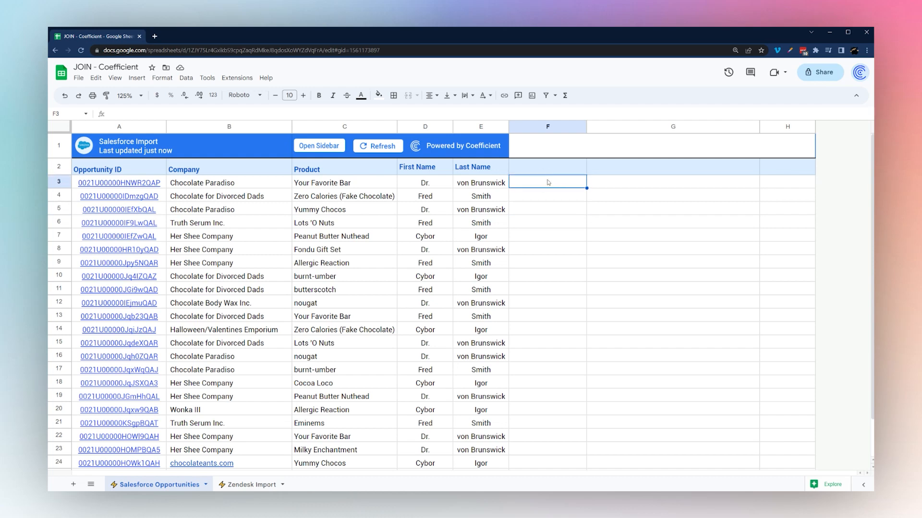
mouse_move(552, 195)
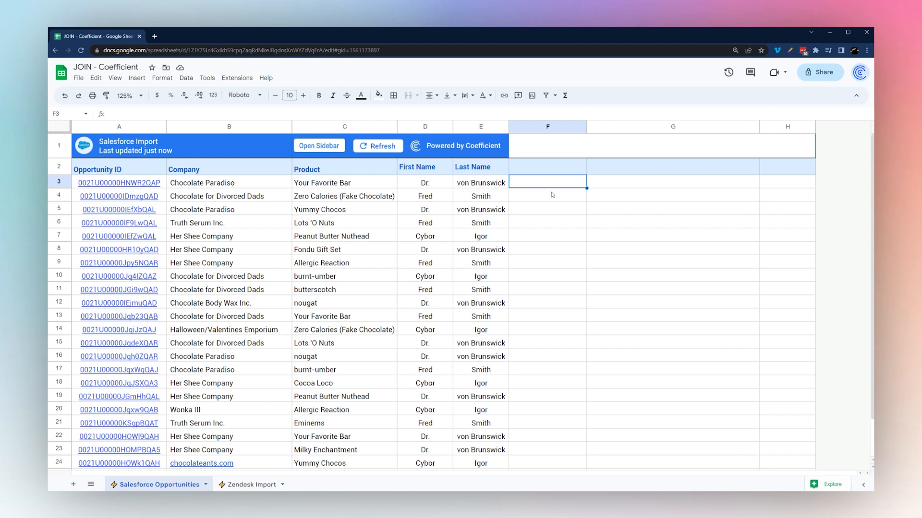
type("=join")
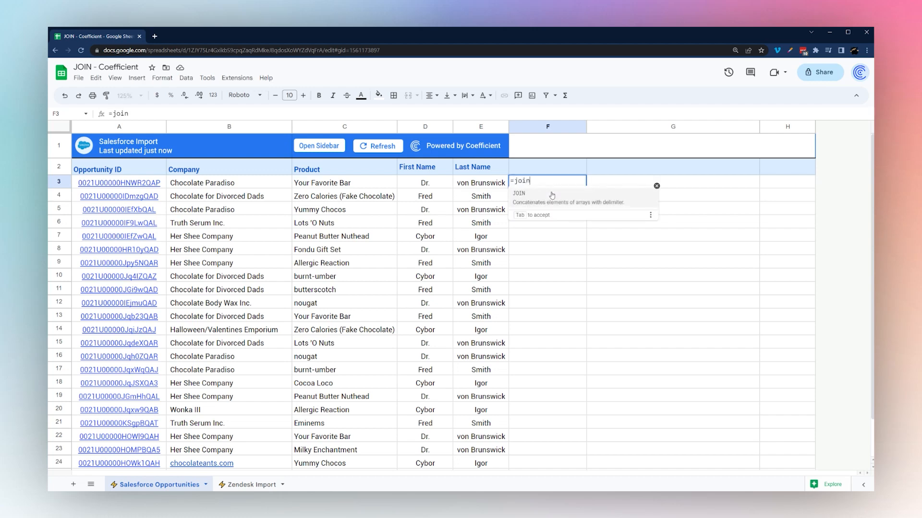
type("(")
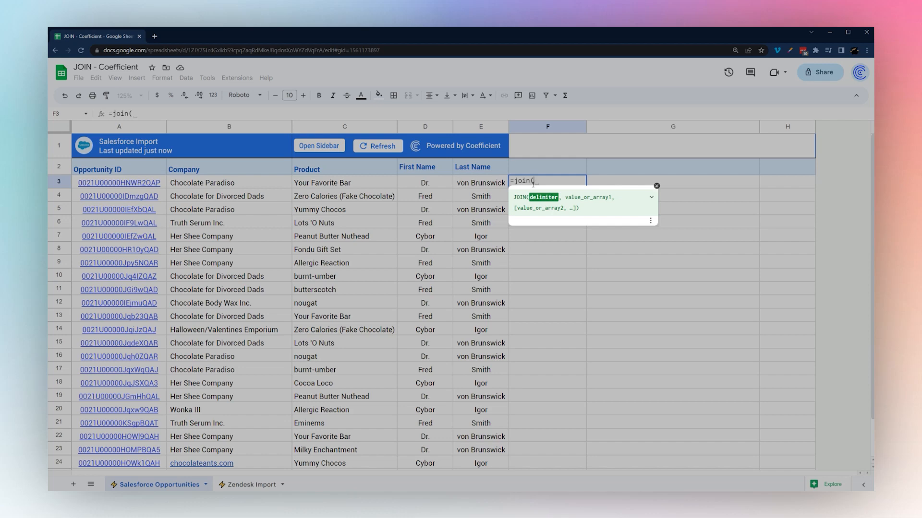
left_click(651, 198)
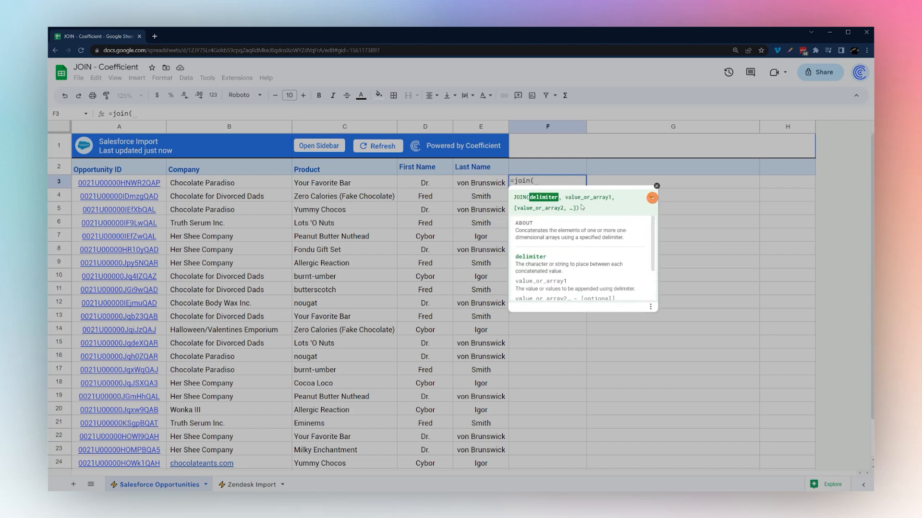
left_click(656, 185)
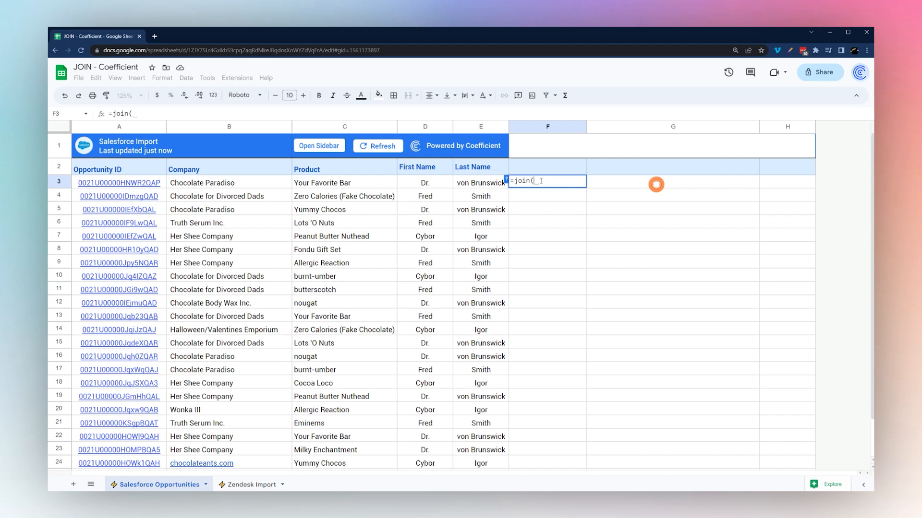
type("\" \",")
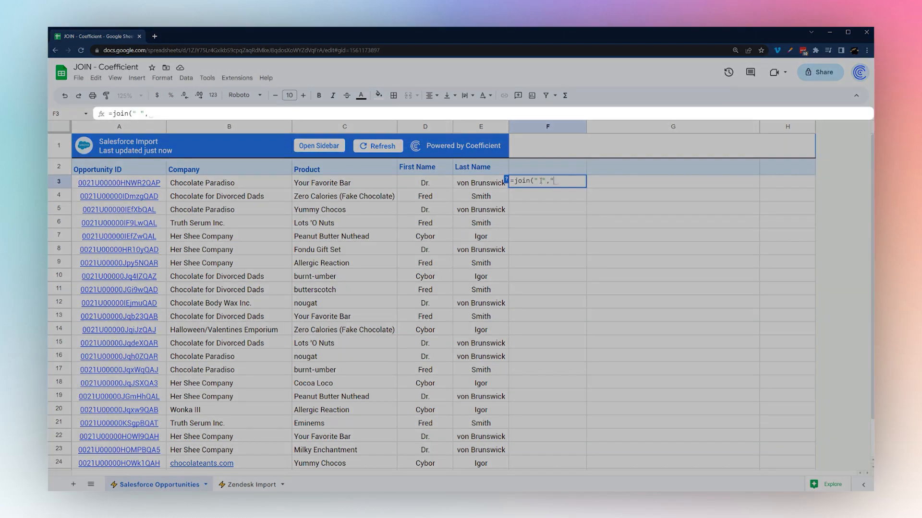
type("\"First\",\"")
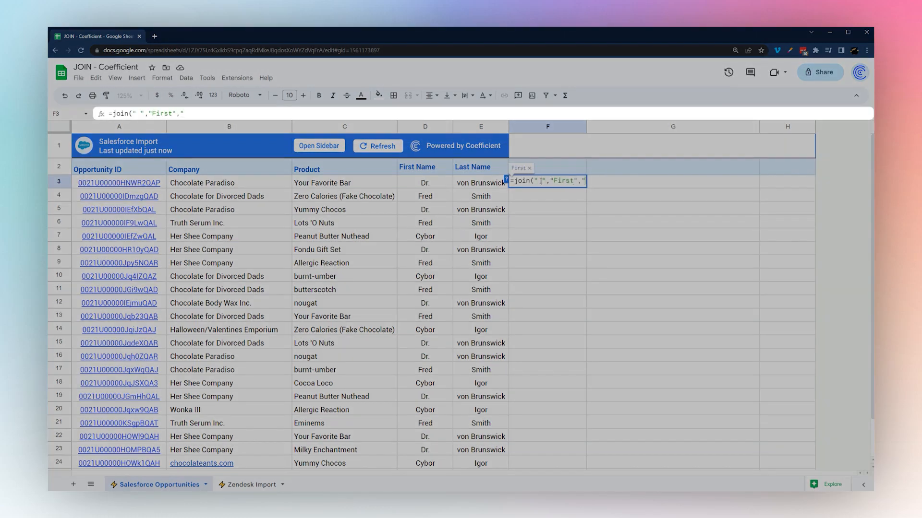
type("Last\")")
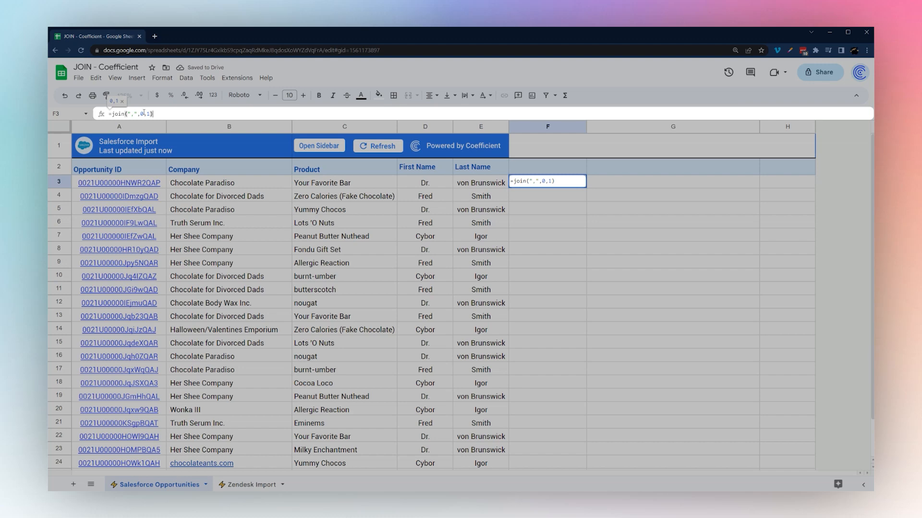
key("enter")
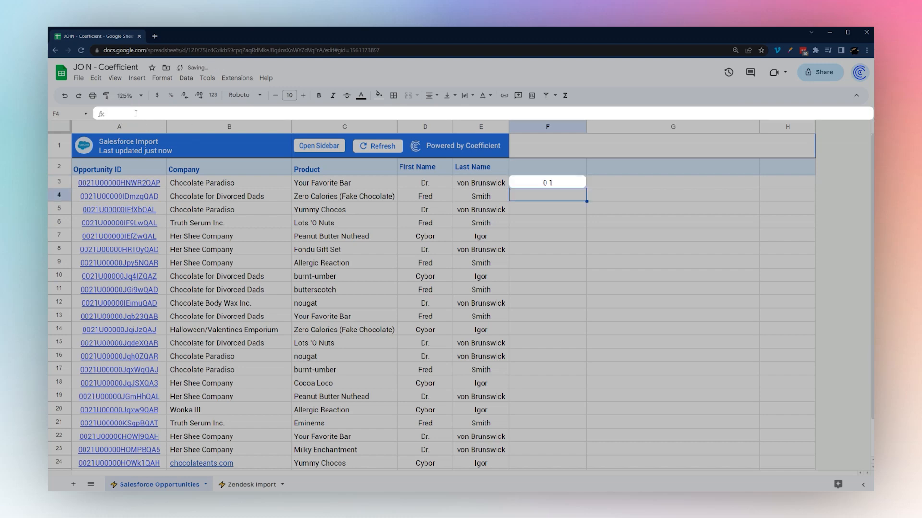
- Replace it with =JOIN(" ",D3:E3) and autofill the full names down column F
left_click(547, 183)
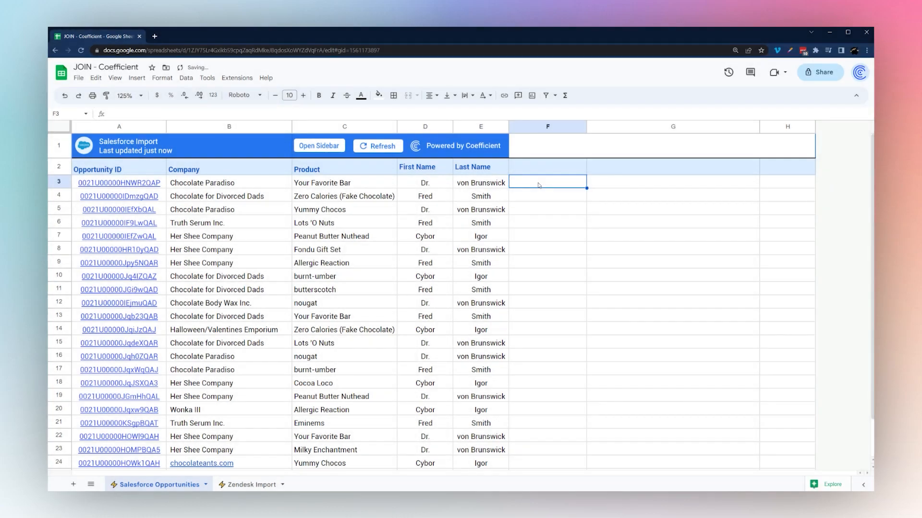
type("=join(")
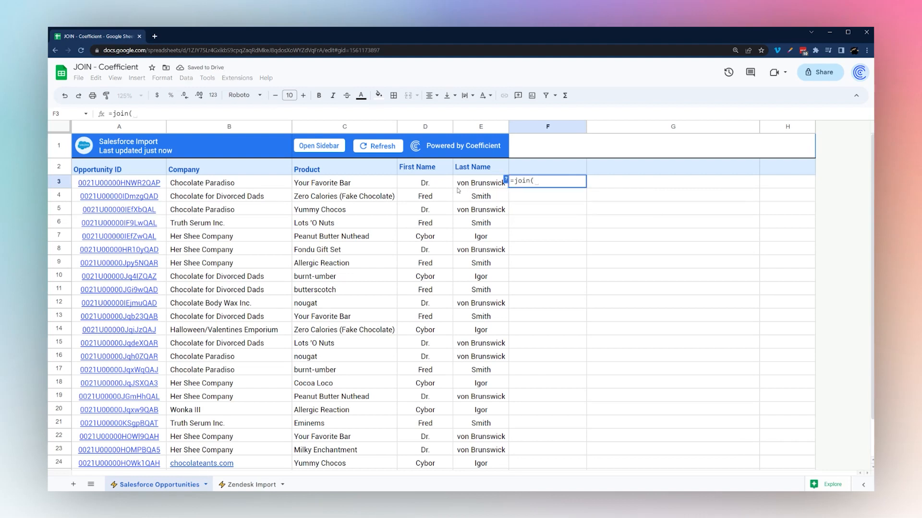
type("\" \",")
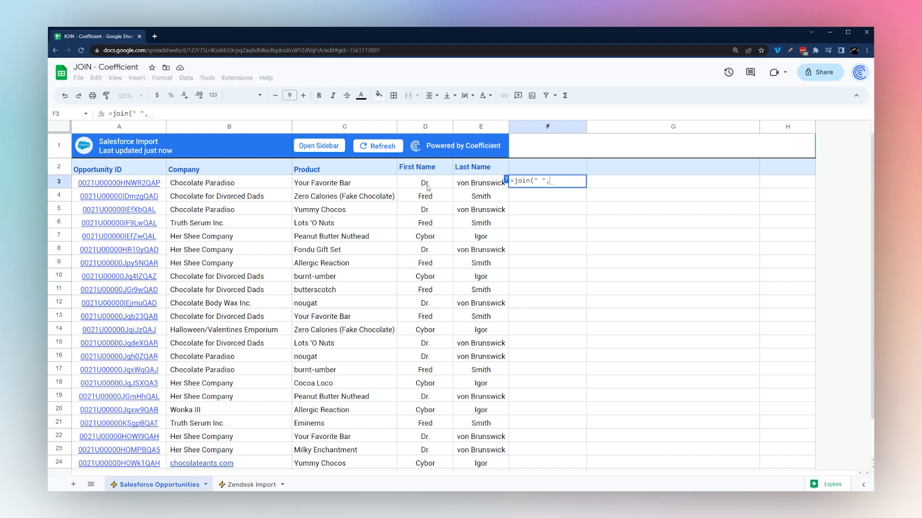
left_click_drag(423, 182, 480, 182)
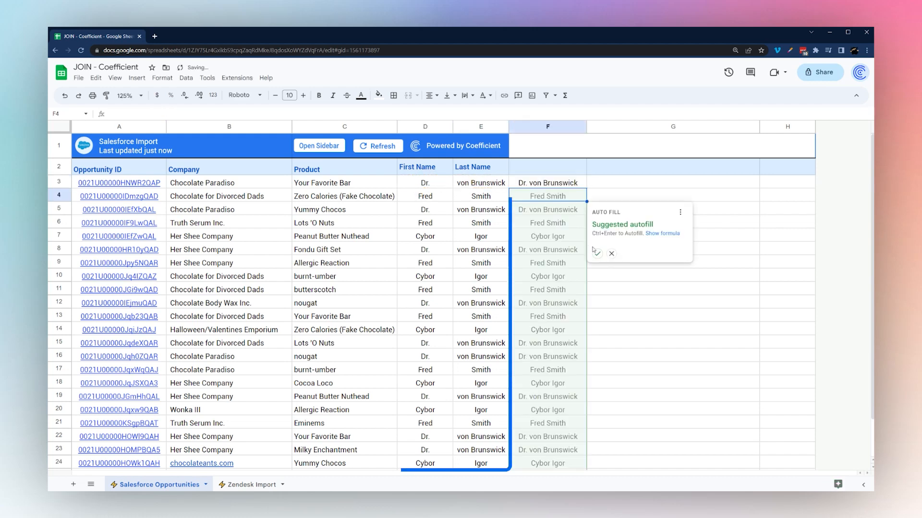
left_click(597, 252)
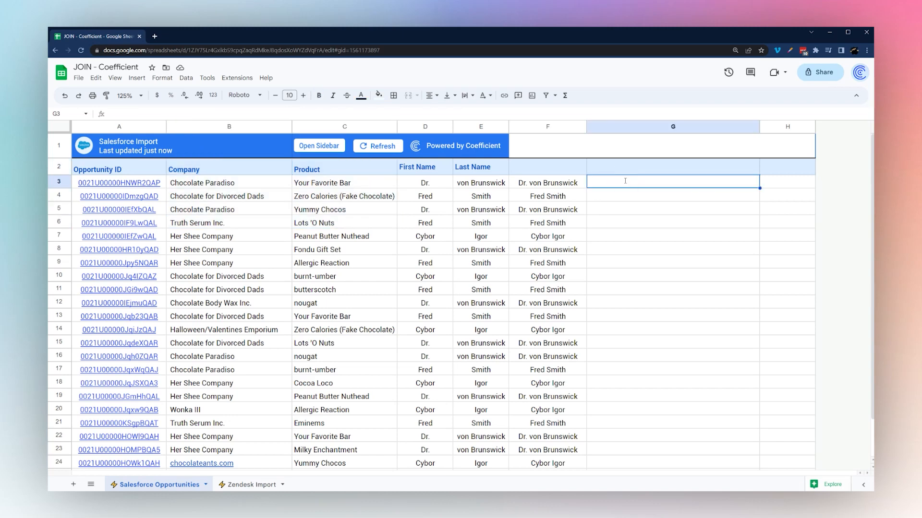
- Join company and product in G3 with a "| " separator and fill it down column G
type("=join(\"")
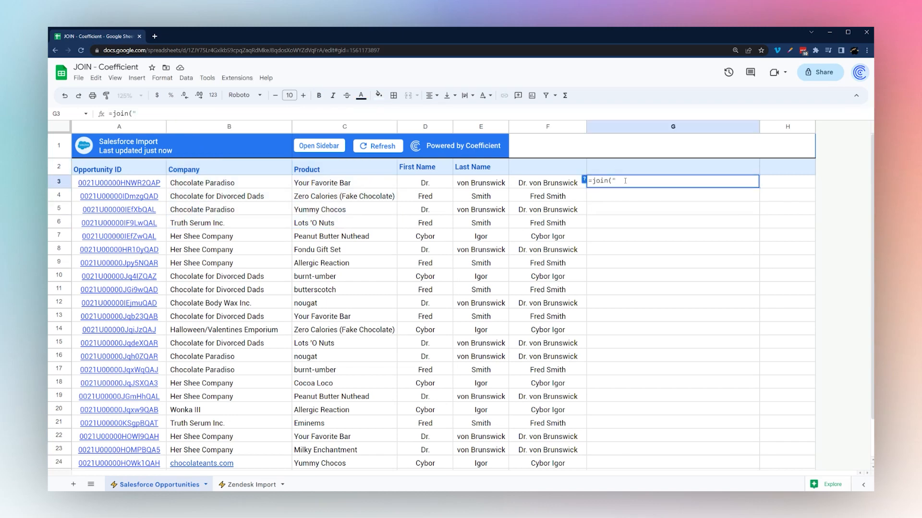
type("| \"")
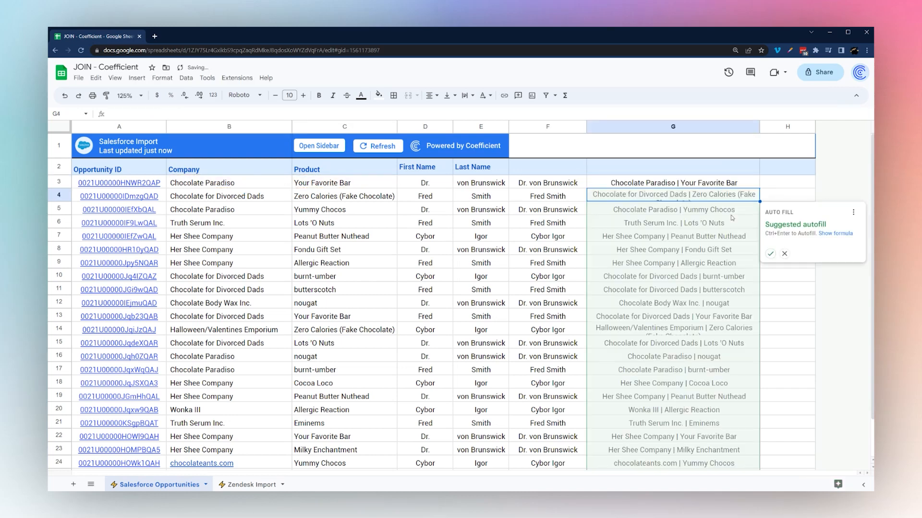
left_click(769, 253)
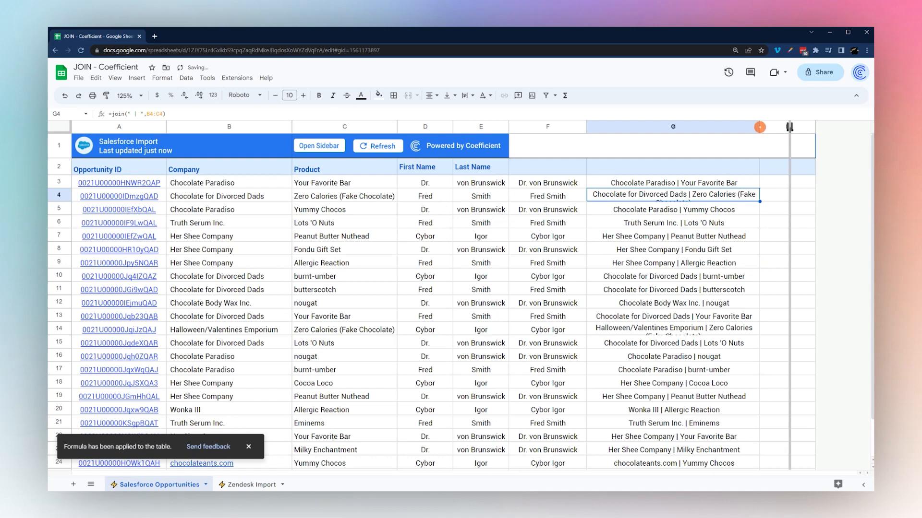
- Change the separator to " - " down column G, then go to the Zendesk Import sheet
left_click(673, 182)
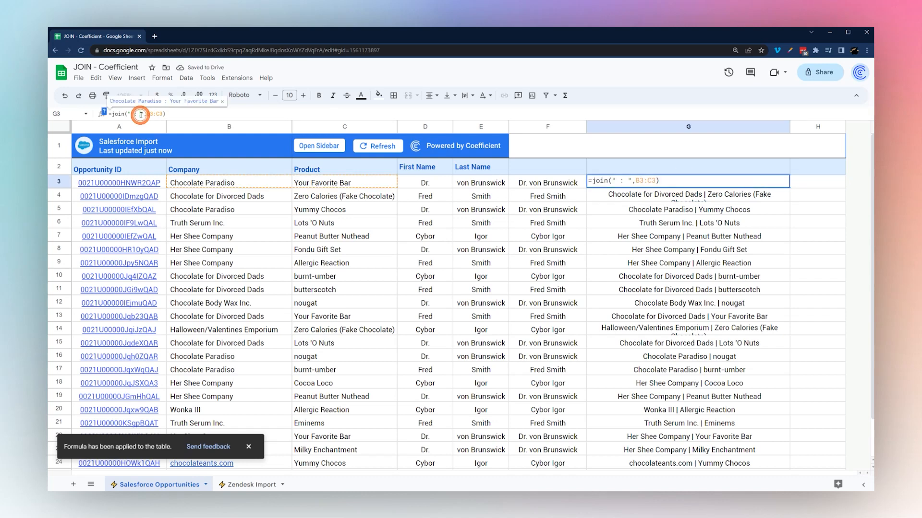
key("enter")
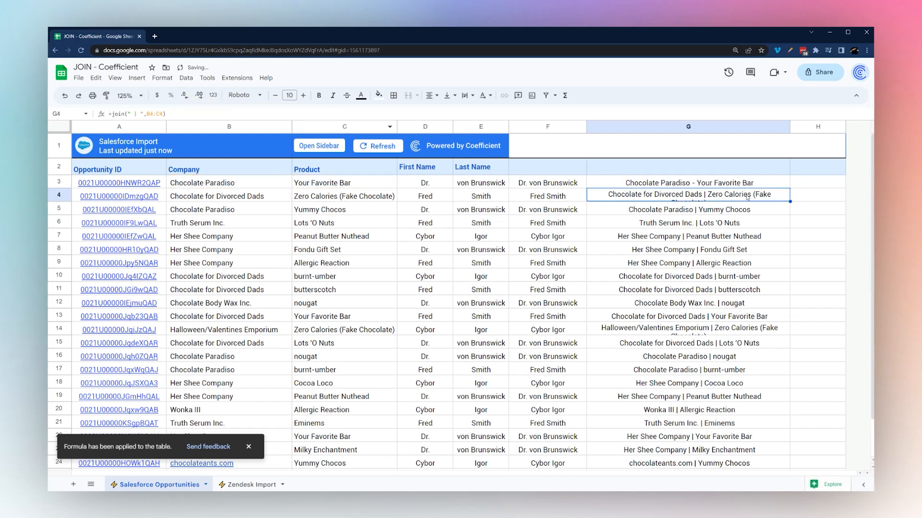
left_click(687, 182)
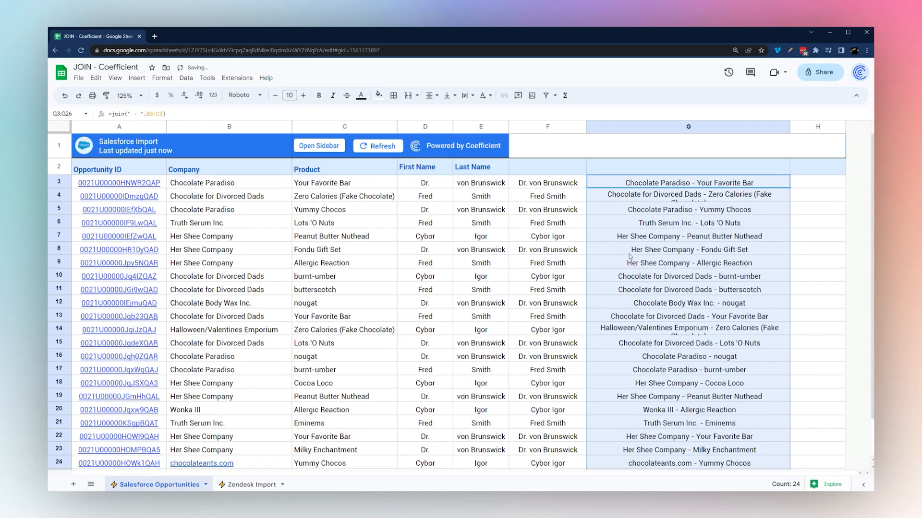
left_click(248, 484)
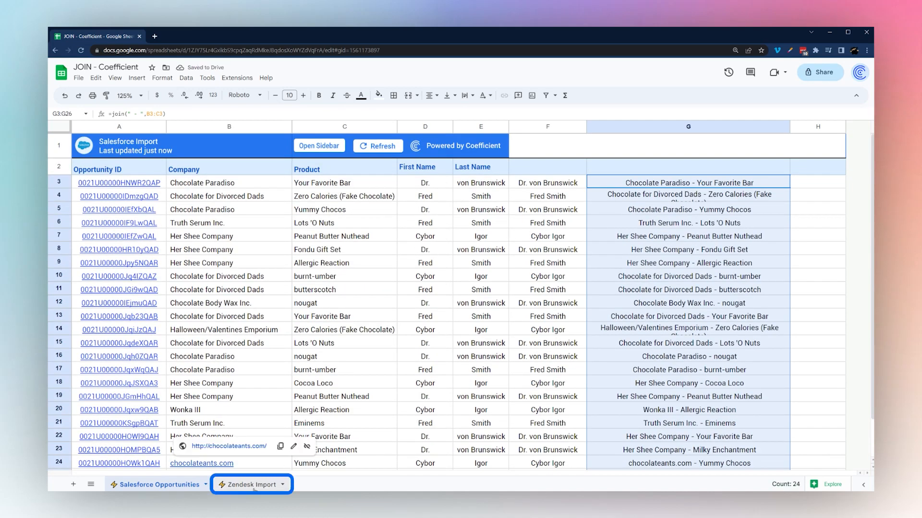
left_click(247, 484)
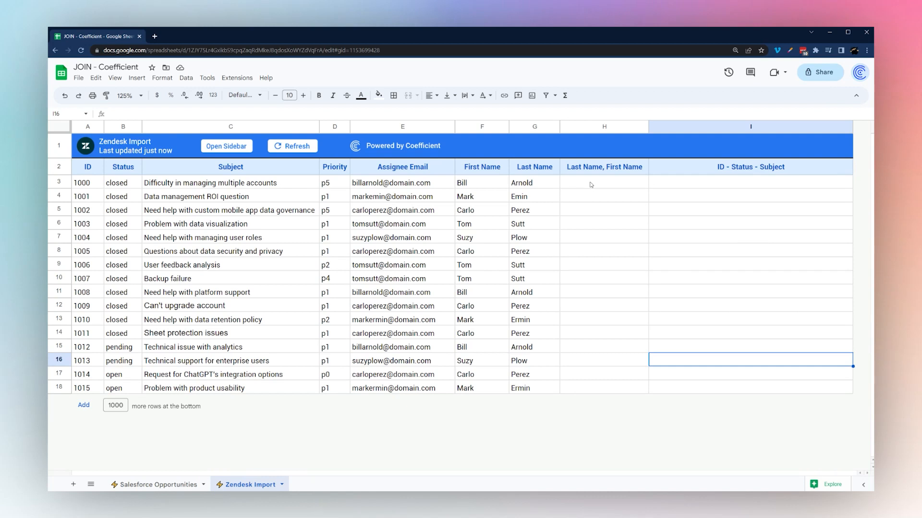
- Enter =JOIN(", ",G3,F3) in H3 so column H reads "Last, First"
left_click(604, 183)
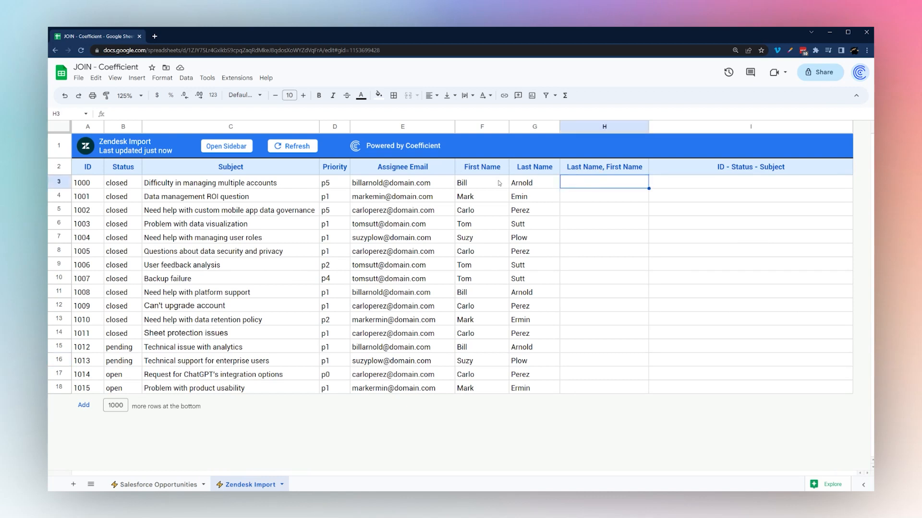
type("=join")
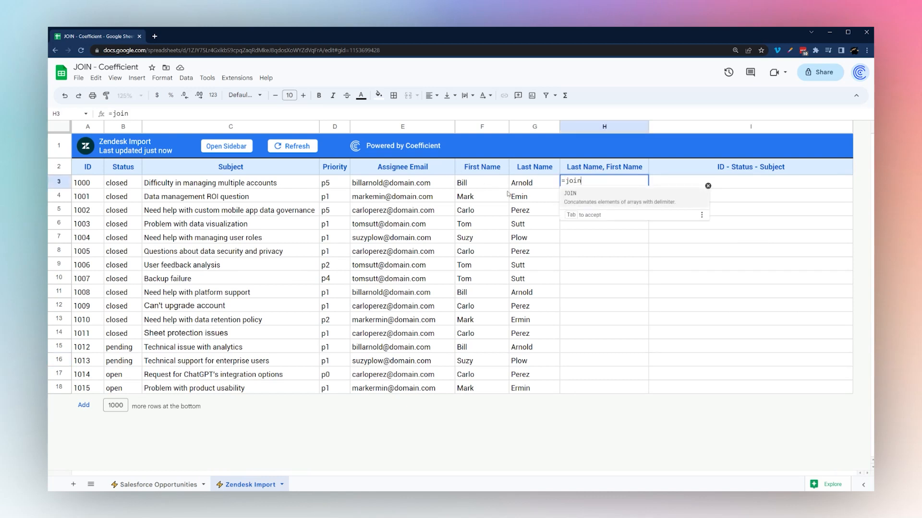
type("(\", \"")
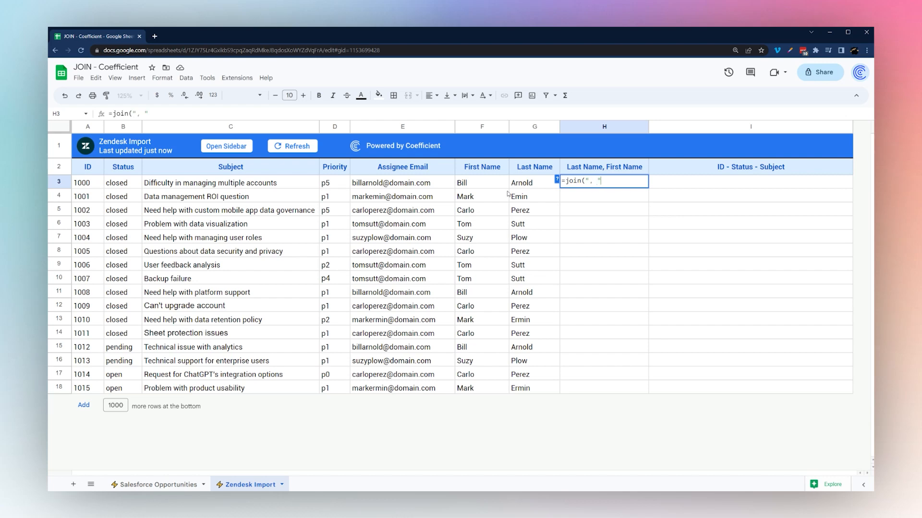
left_click(521, 182)
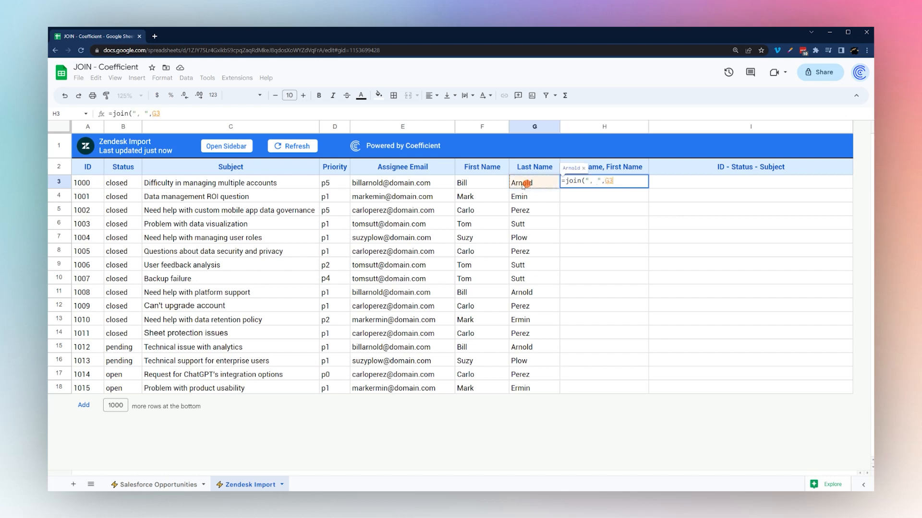
left_click(481, 183)
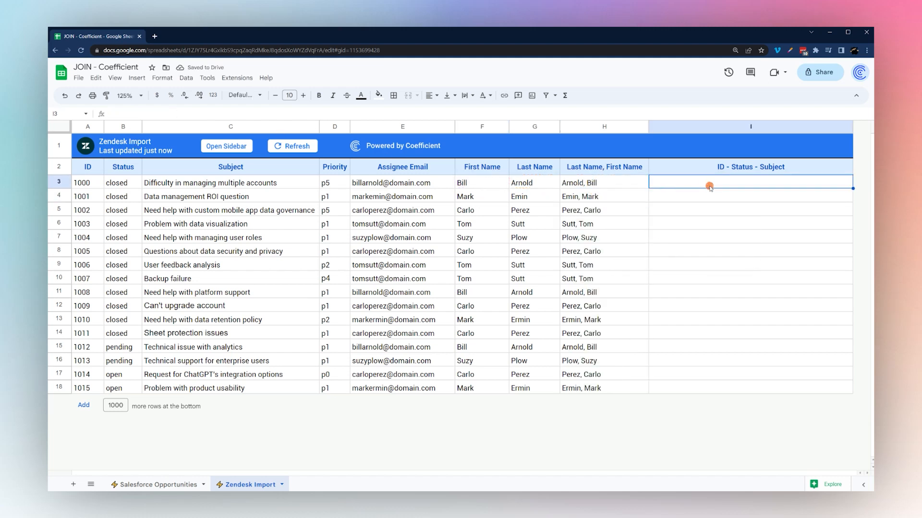
type("=join(\" -")
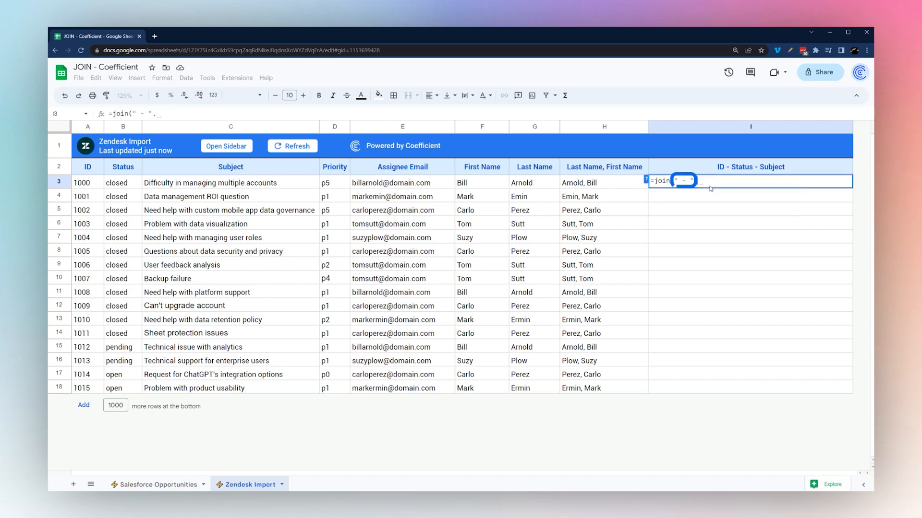
type(",")
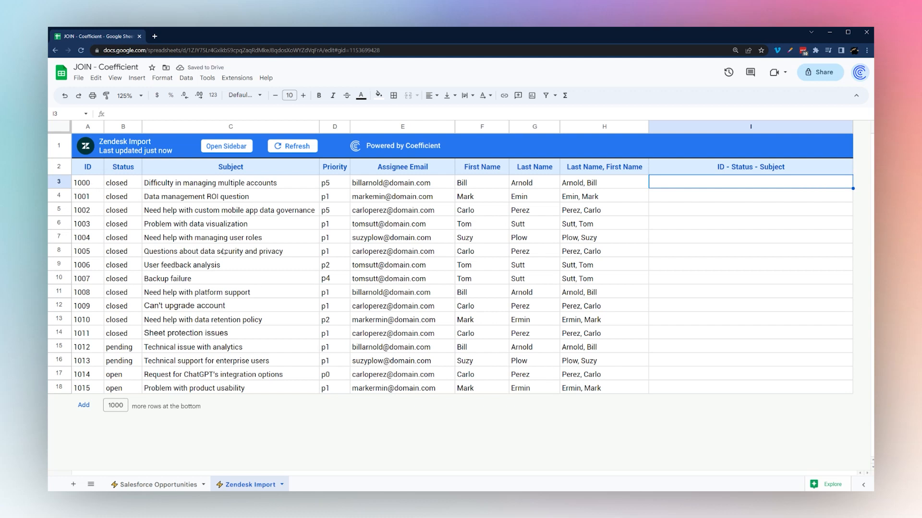
type("=join(\", \",H3,G3)")
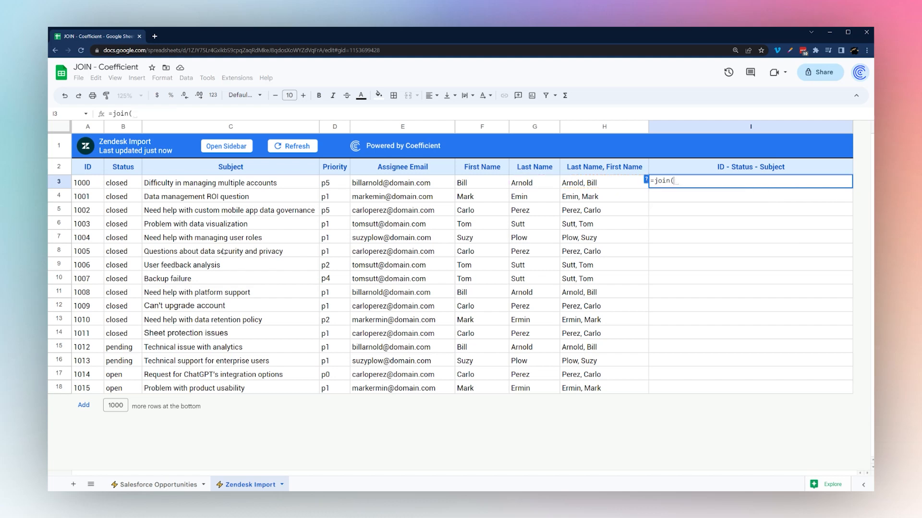
type("\", \")")
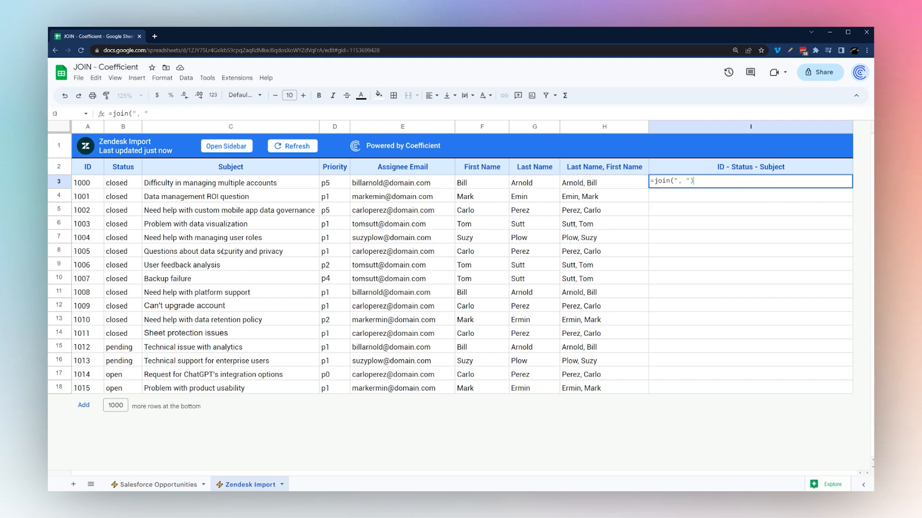
left_click(87, 182)
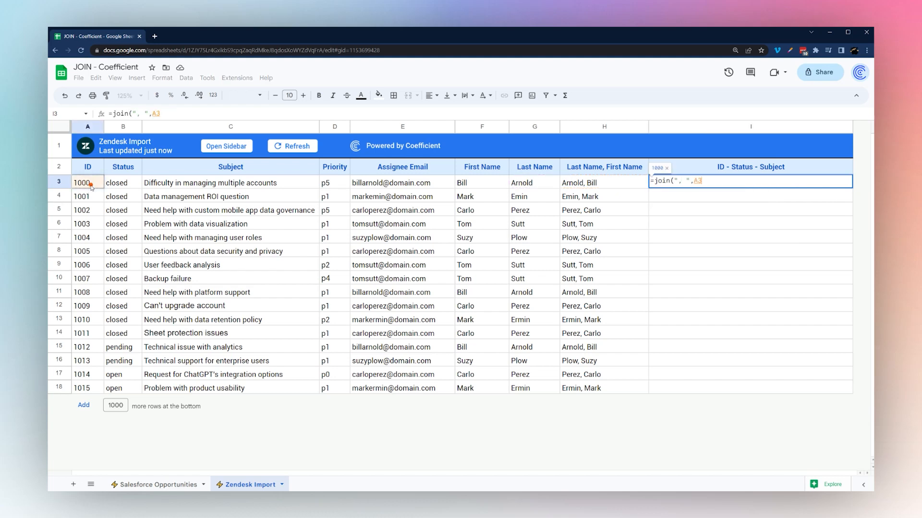
key("enter")
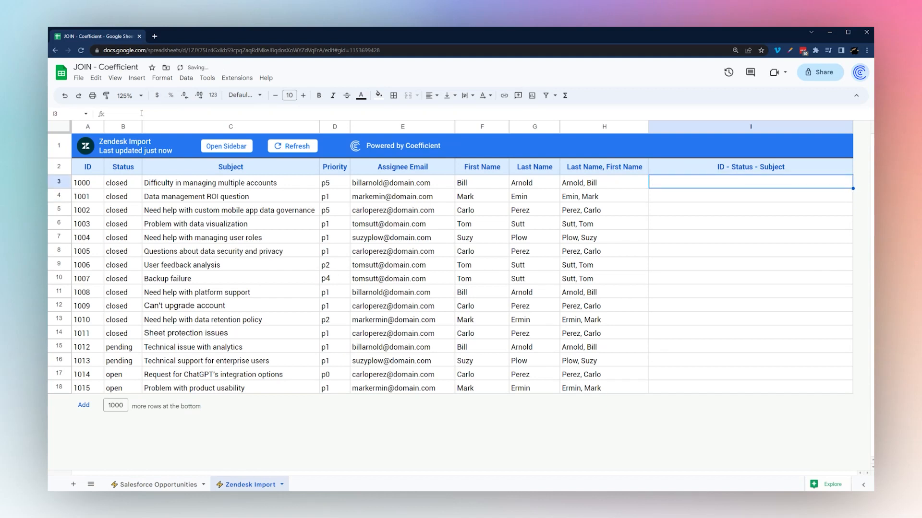
- Enter =JOIN(" | ",UNIQUE(B3:B18)) in I3, then type "failed" in the row 13 status cell
type("=join(\", \",H3,G3)")
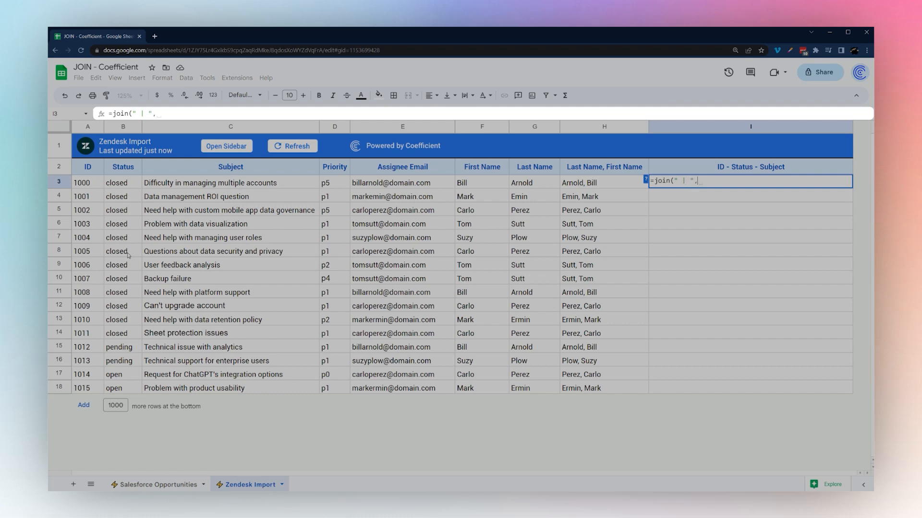
left_click_drag(123, 182, 123, 388)
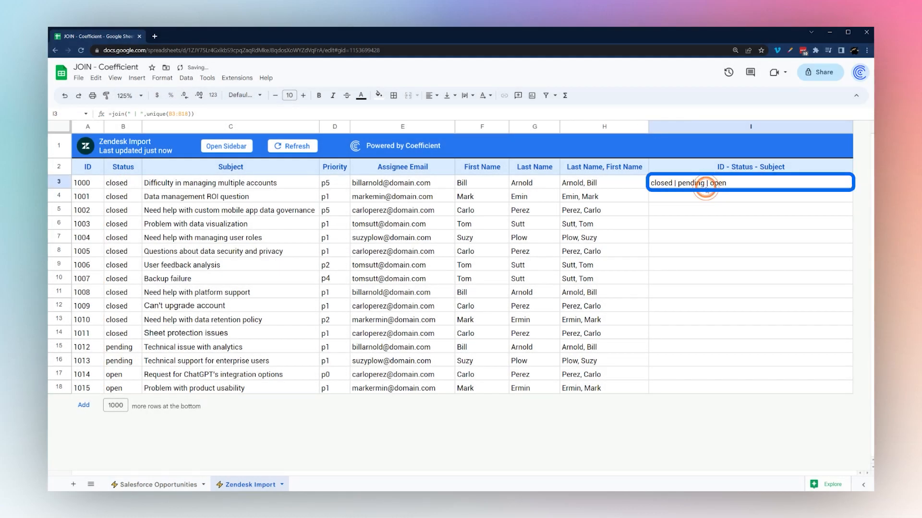
left_click(122, 319)
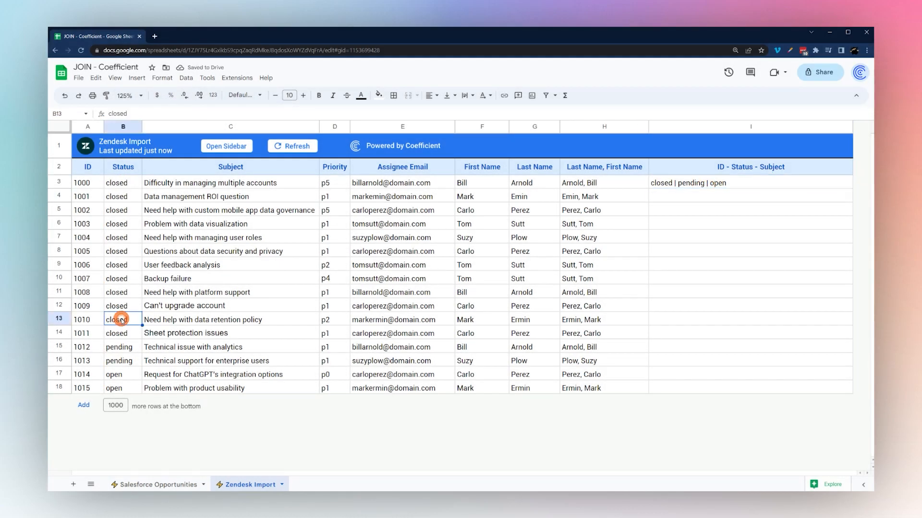
type("failed")
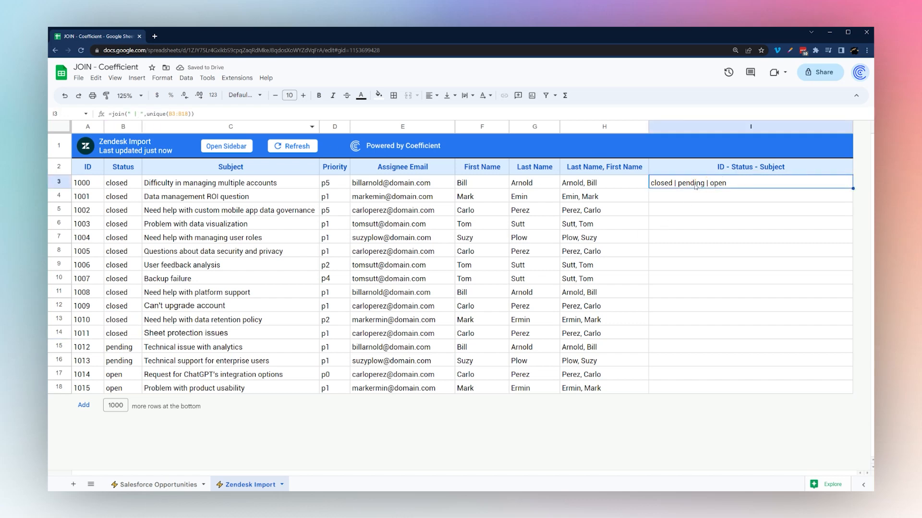
- Change I3's UNIQUE range to D3:D18 so it lists priorities p5 | p1 | p2 | p4 | p0
double_click(749, 182)
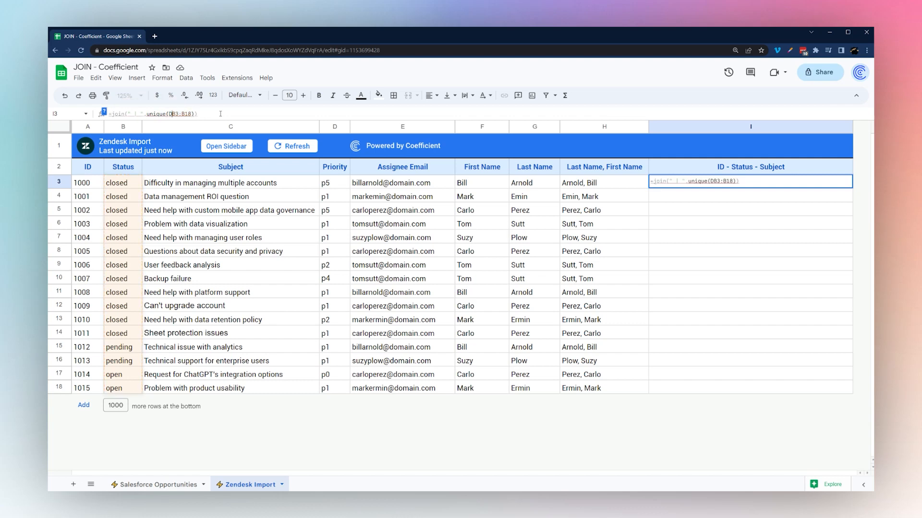
key("Enter")
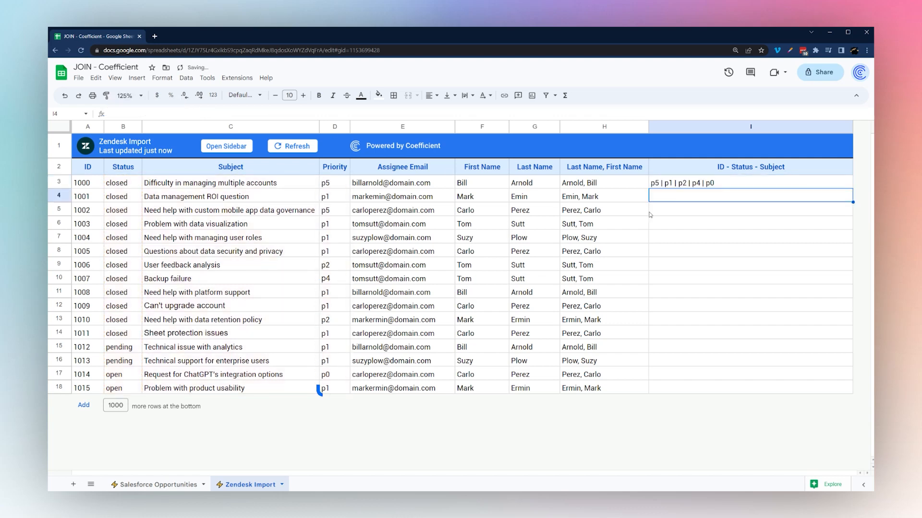
left_click(750, 182)
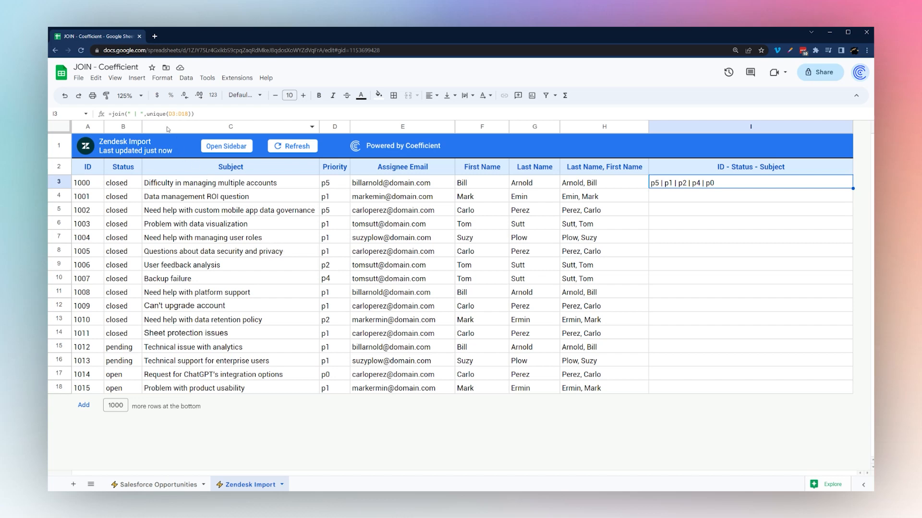
mouse_move(296, 75)
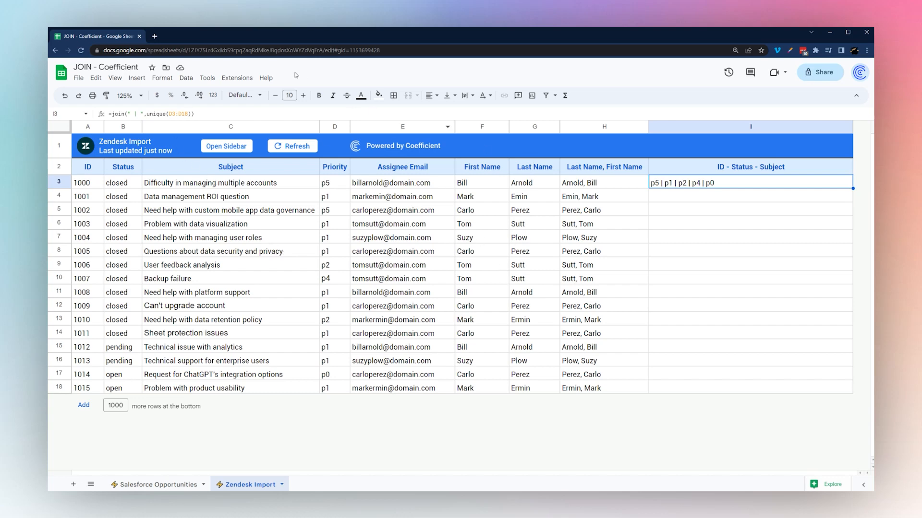